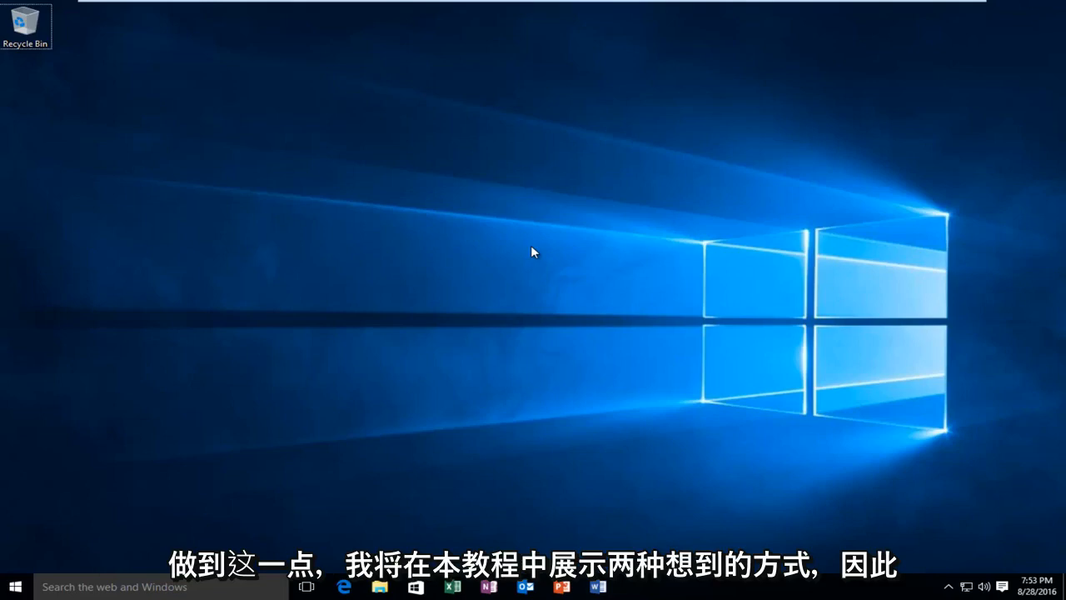
{"action": "mouse_move", "coordinate": [486, 274]}
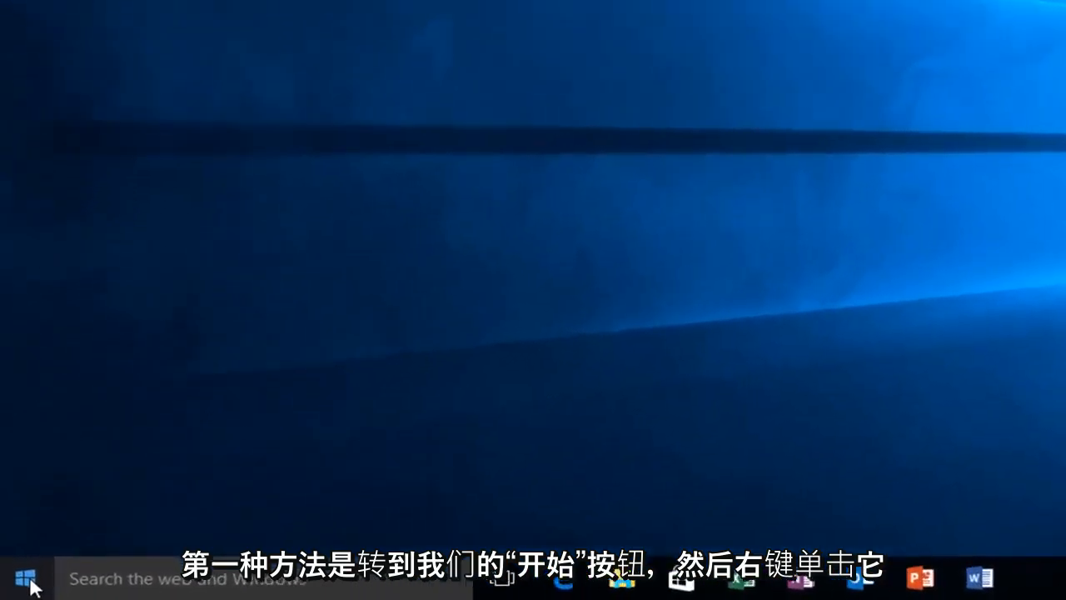
Bring up the Win+X power-user menu from the Start button.
{"action": "right_click", "coordinate": [20, 576]}
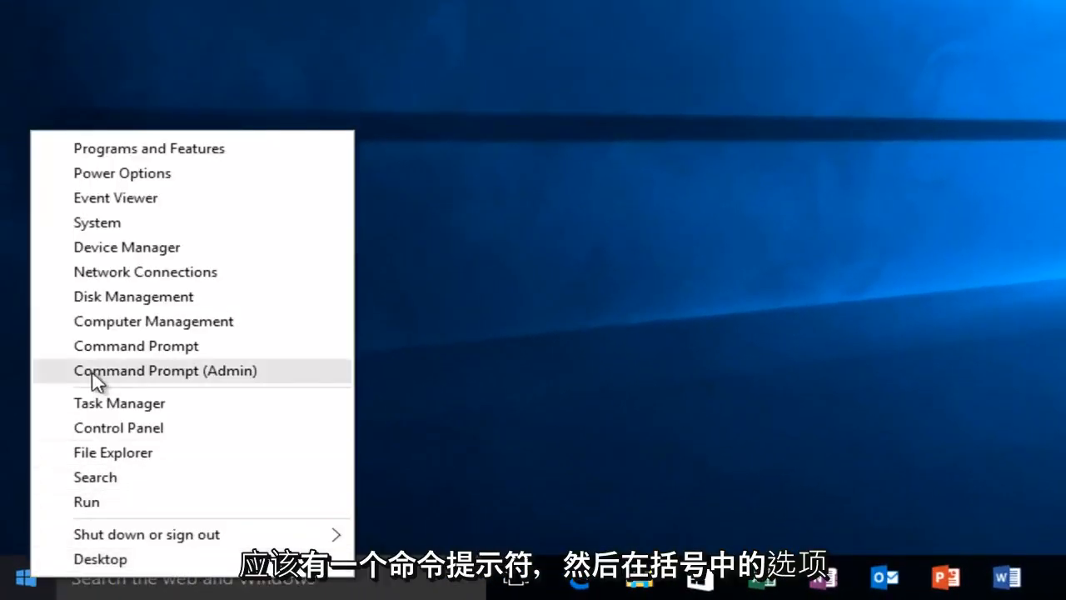
{"action": "mouse_move", "coordinate": [203, 380]}
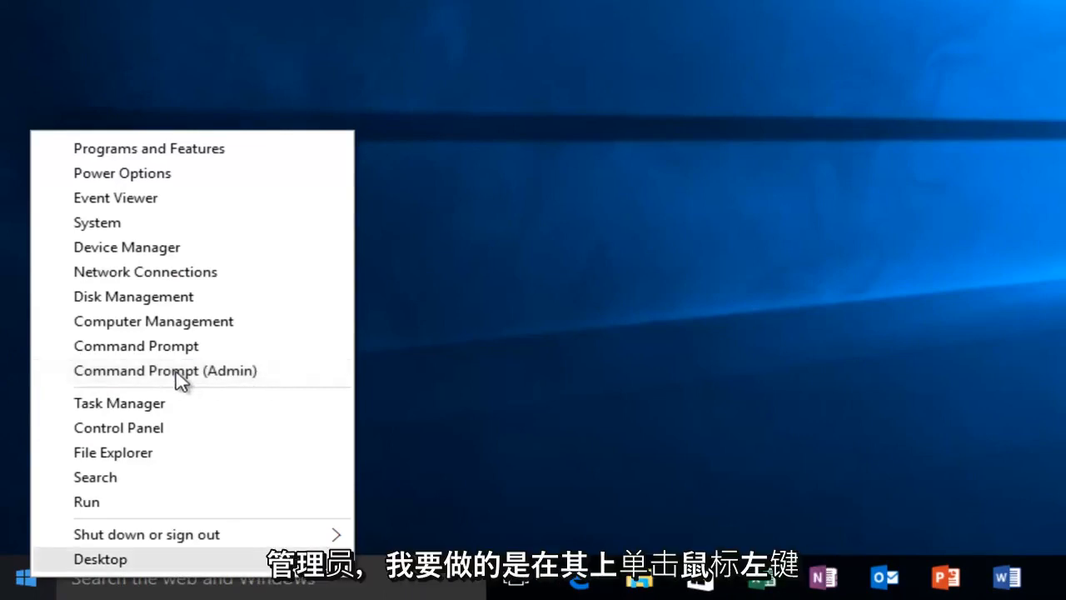
Launch Command Prompt (Admin) and approve the User Account Control prompt.
{"action": "left_click", "coordinate": [164, 370]}
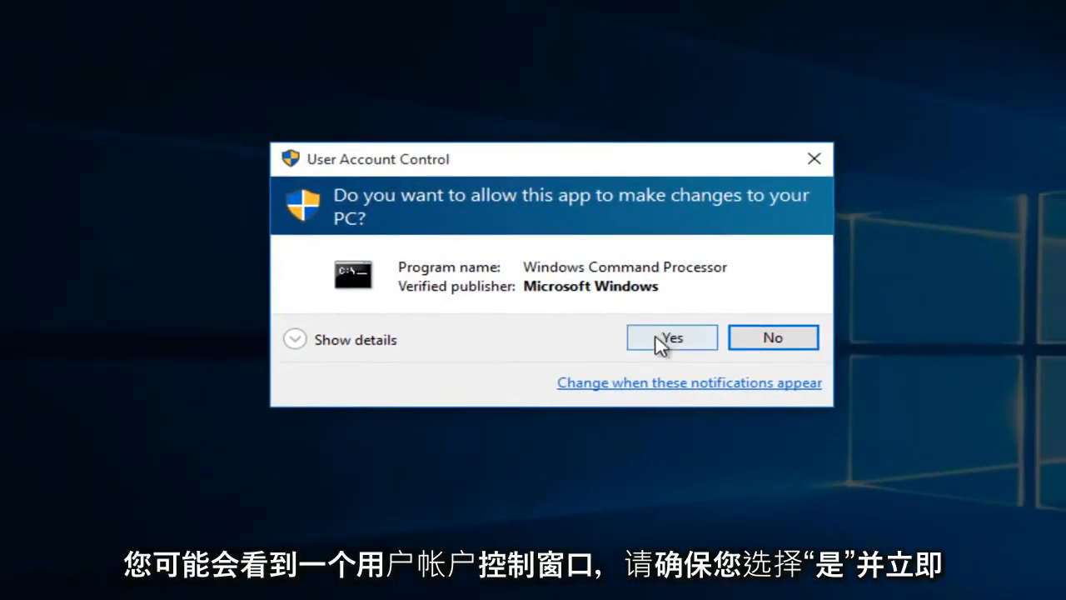
{"action": "left_click", "coordinate": [669, 337]}
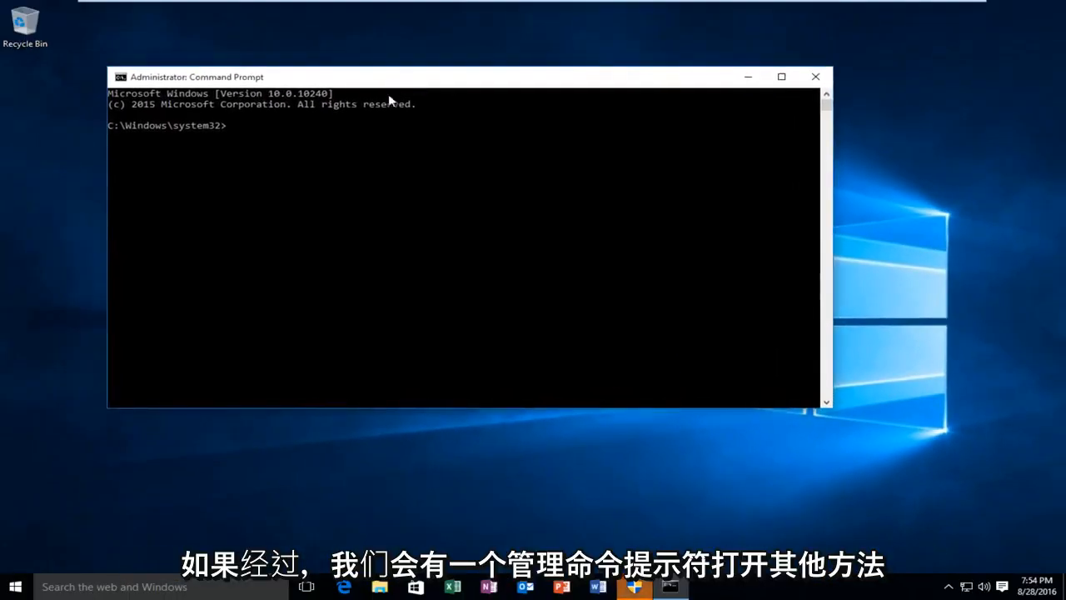
{"action": "mouse_move", "coordinate": [238, 143]}
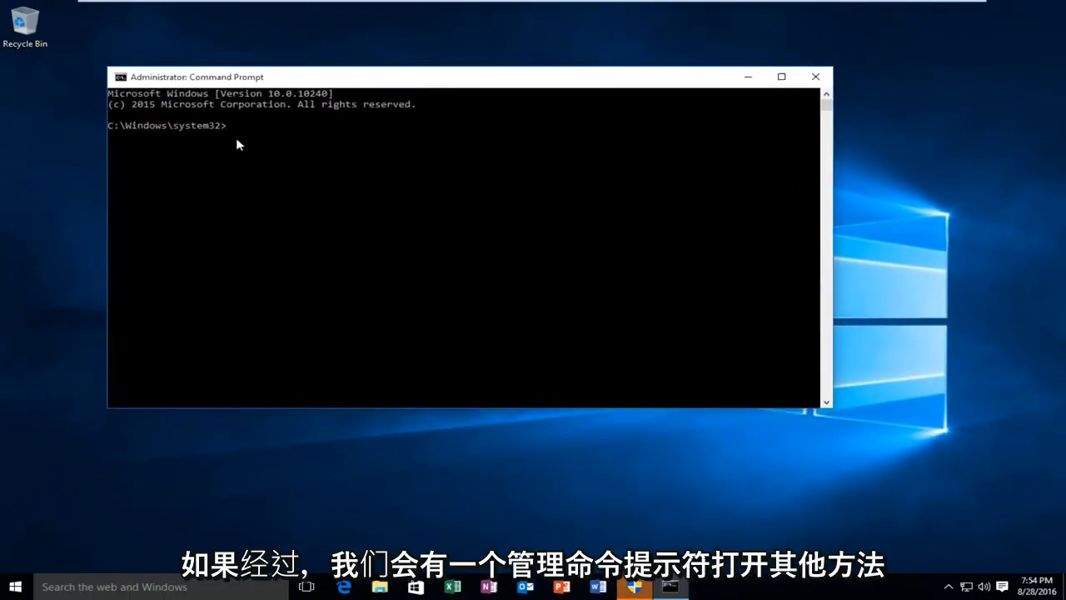
Close the admin Command Prompt and start a Start search for 'command prompt'.
{"action": "left_click", "coordinate": [815, 77]}
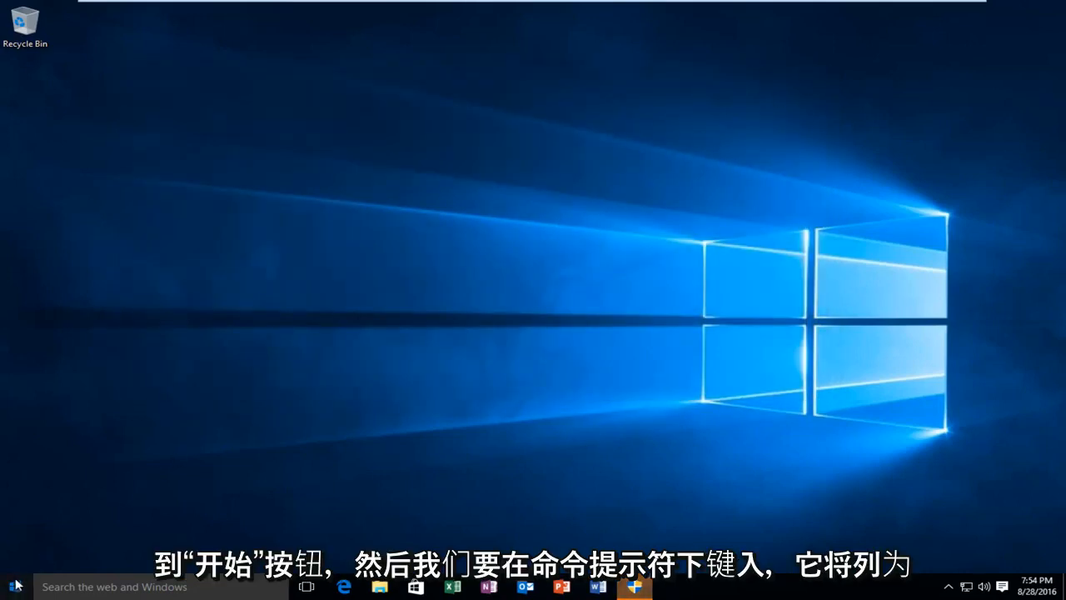
{"action": "left_click", "coordinate": [15, 587]}
{"action": "type", "text": "command prompt"}
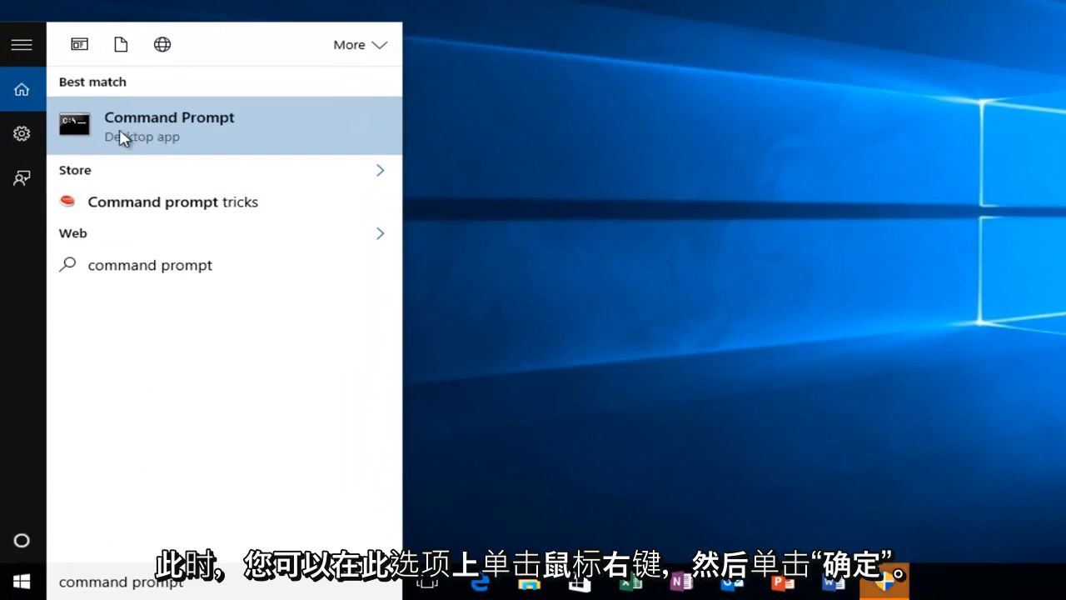
{"action": "mouse_move", "coordinate": [177, 135]}
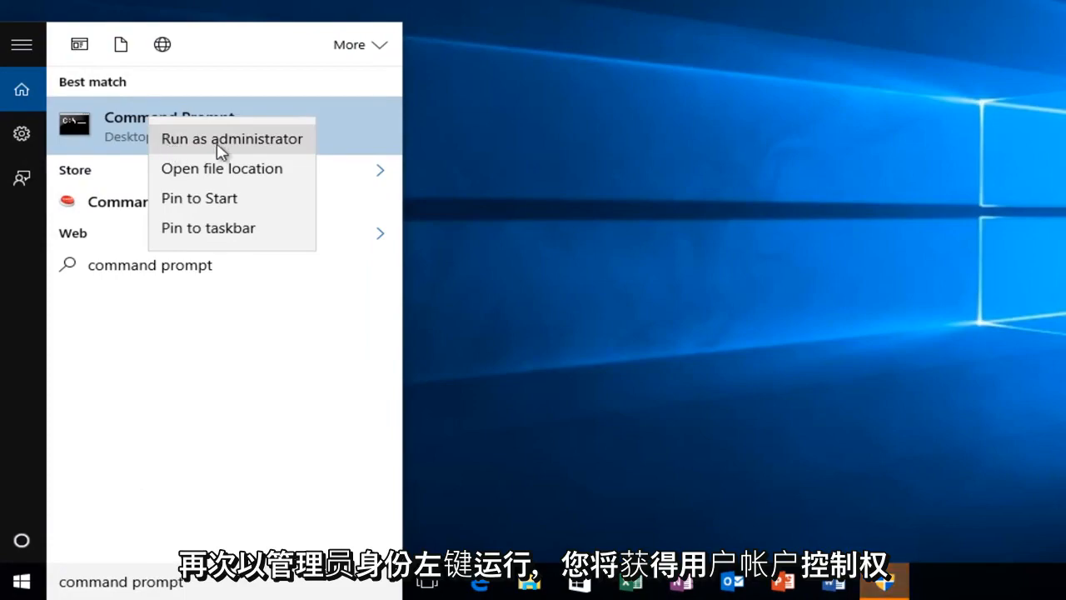
Run Command Prompt as administrator, approve UAC, and drag the window toward desktop centre.
{"action": "left_click", "coordinate": [232, 138]}
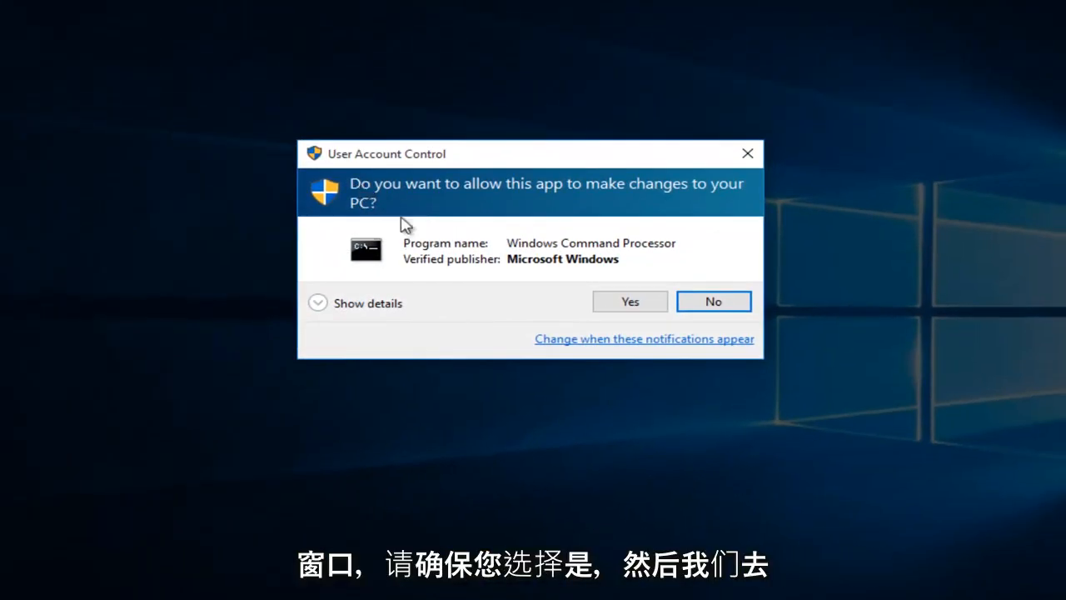
{"action": "left_click", "coordinate": [630, 299]}
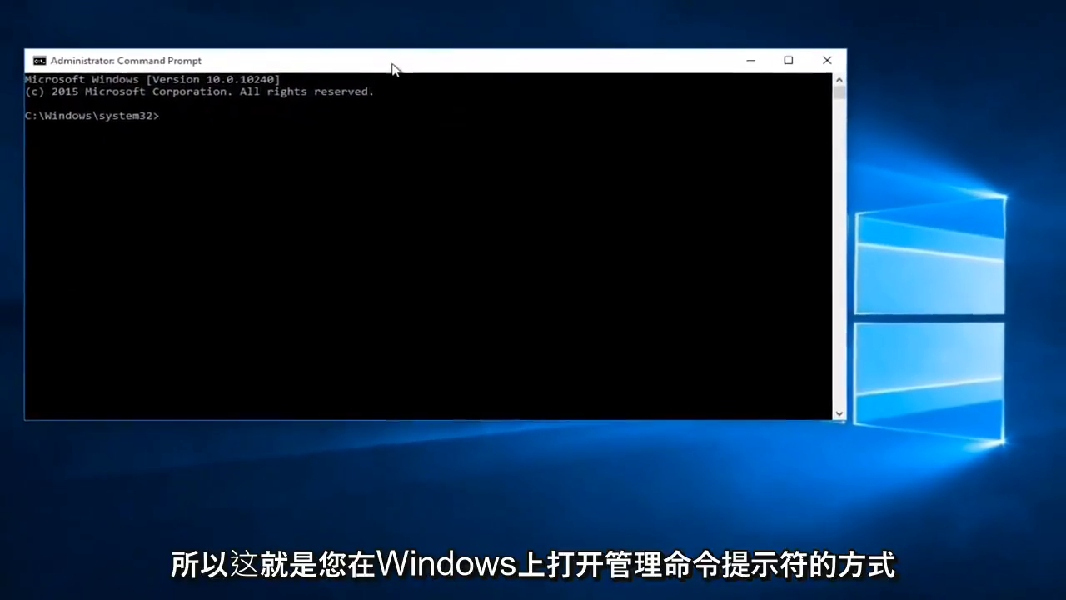
{"action": "left_click_drag", "start_coordinate": [396, 60], "coordinate": [536, 100]}
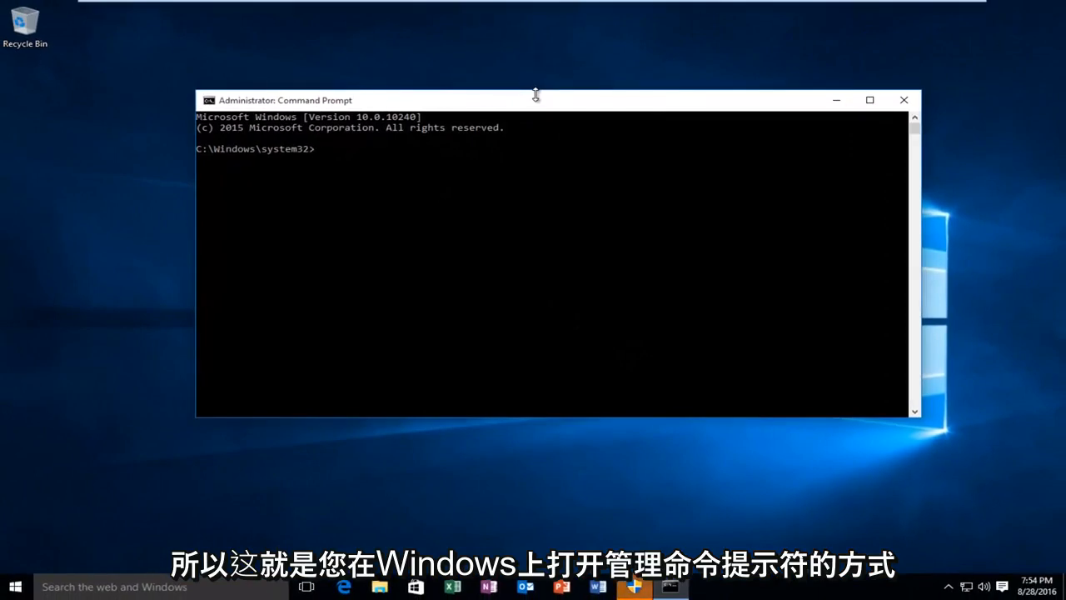